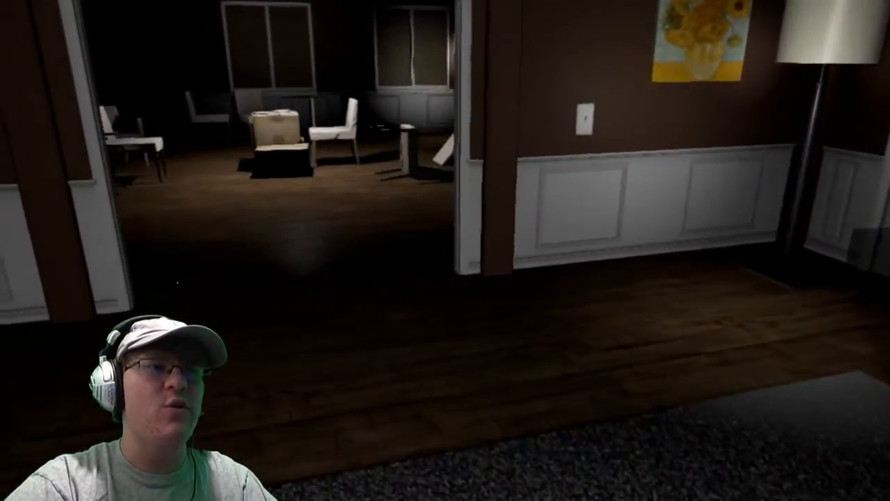
{"action": "mouse_move", "coordinate": [445, 251]}
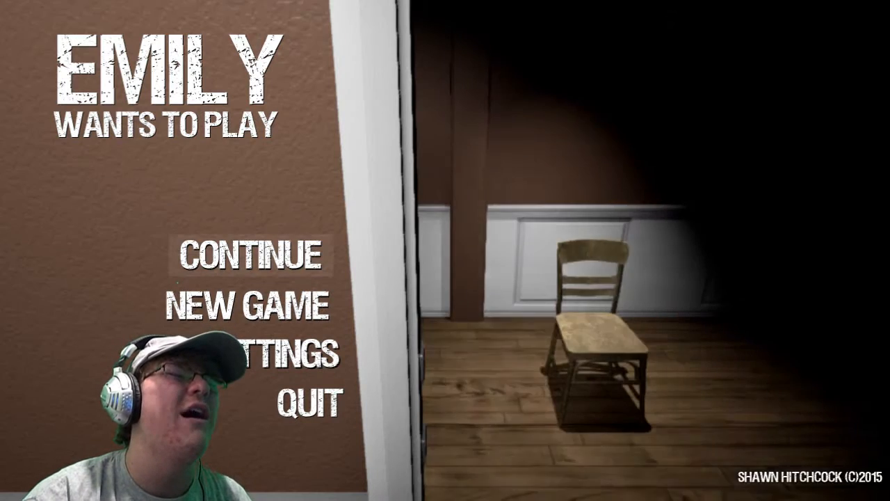
{"action": "left_click", "coordinate": [250, 314]}
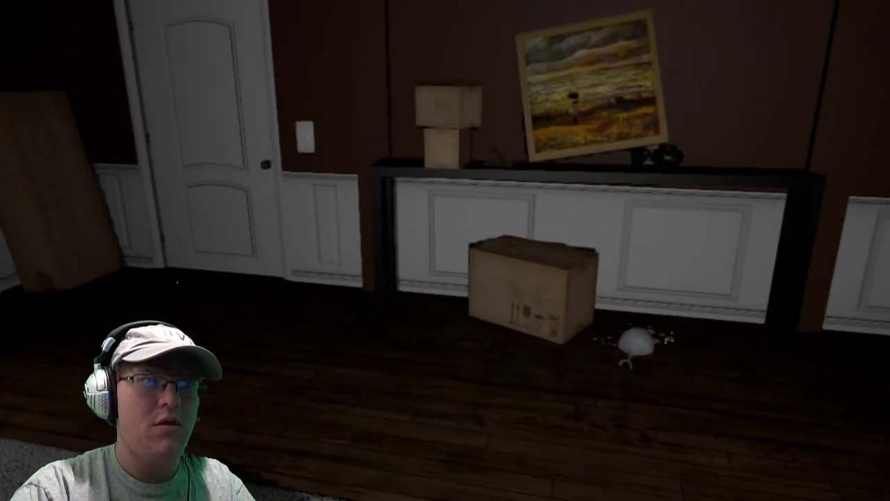
{"action": "mouse_move", "coordinate": [445, 250]}
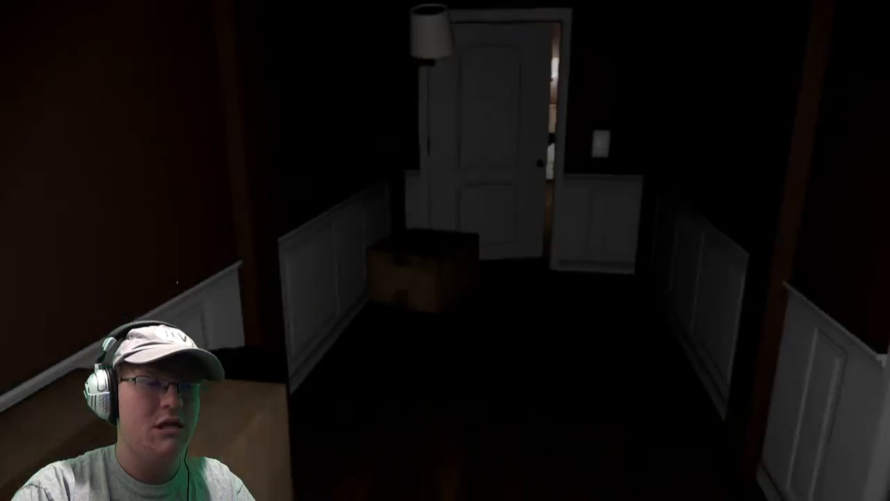